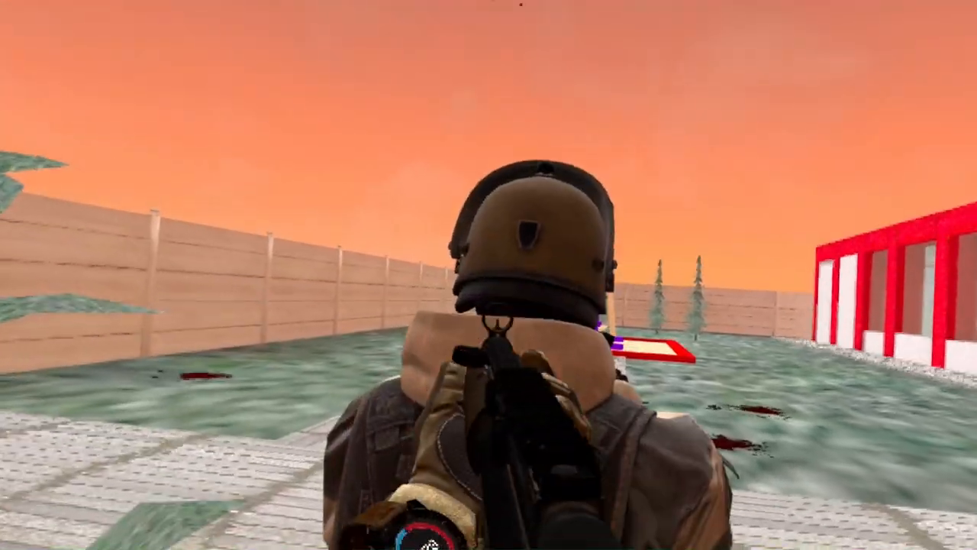
pyautogui.moveTo(489, 274)
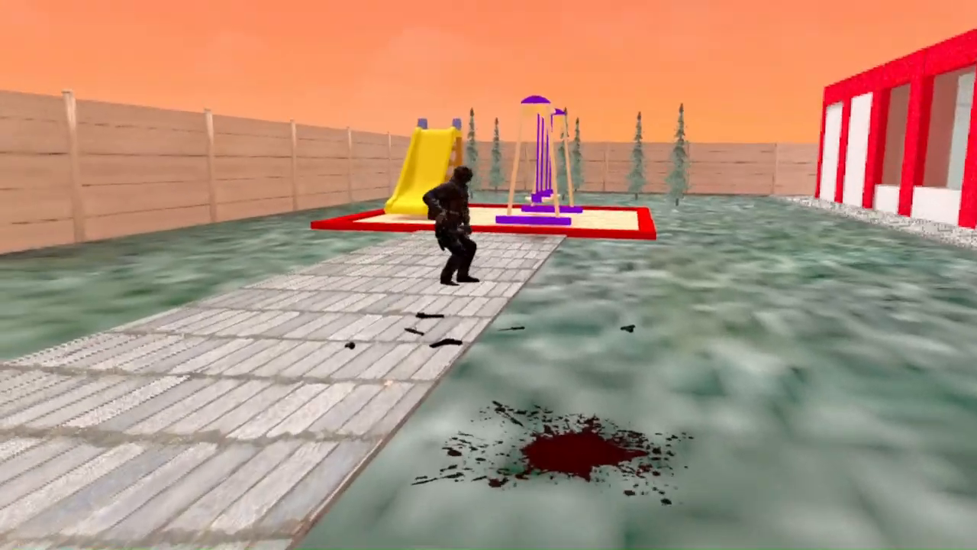
pyautogui.moveTo(488, 275)
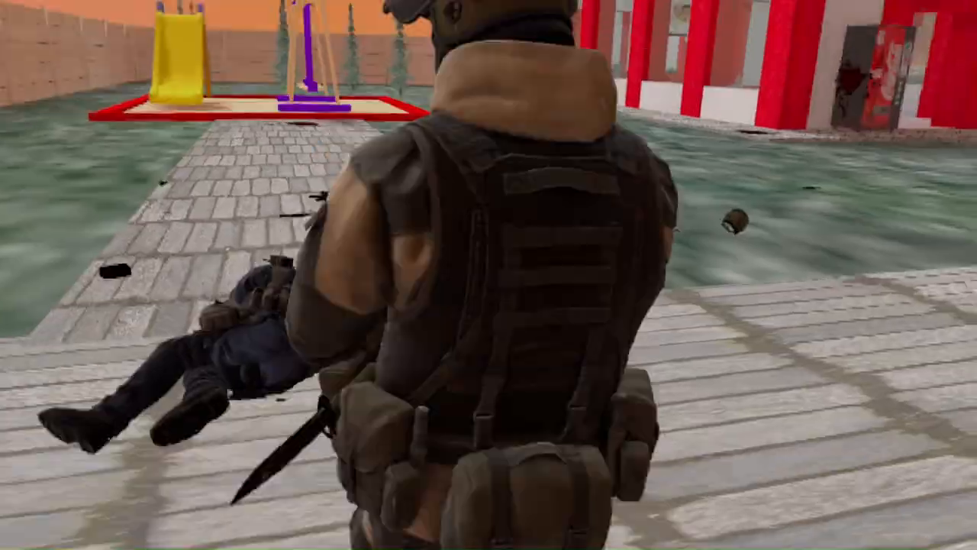
pyautogui.moveTo(489, 275)
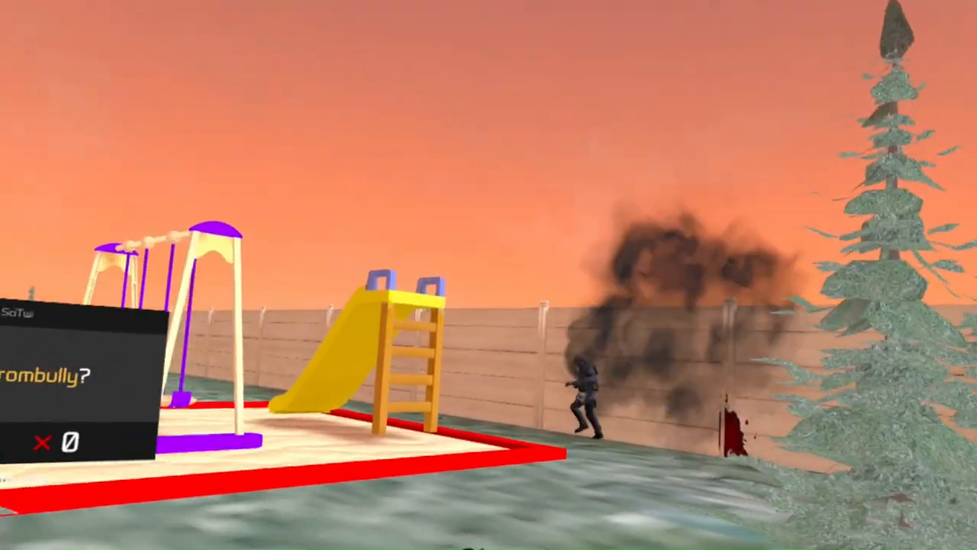
pyautogui.moveTo(488, 275)
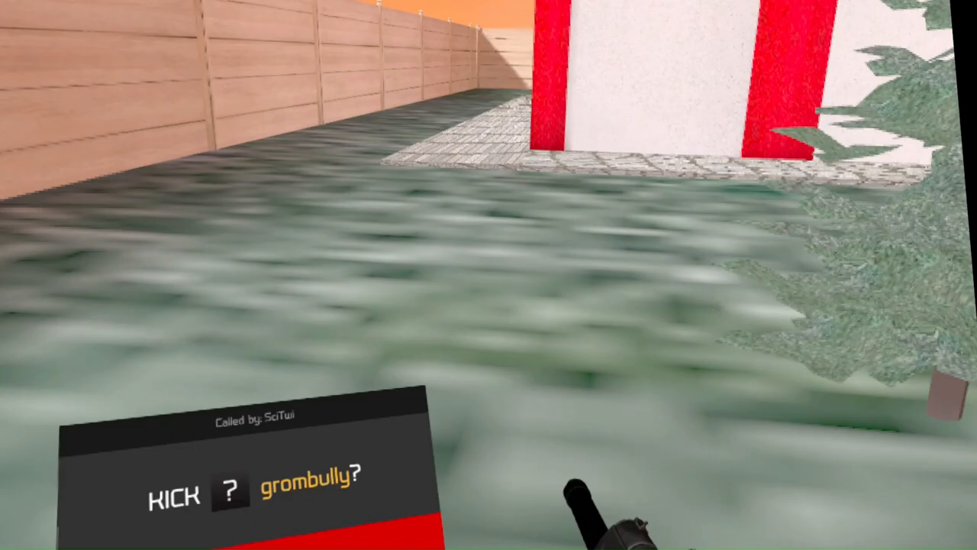
pyautogui.moveTo(489, 274)
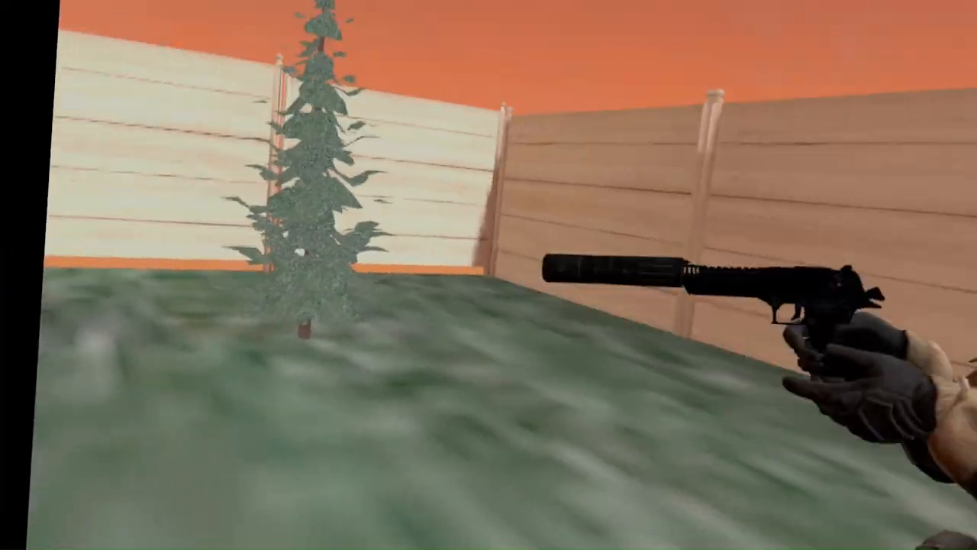
pyautogui.moveTo(488, 275)
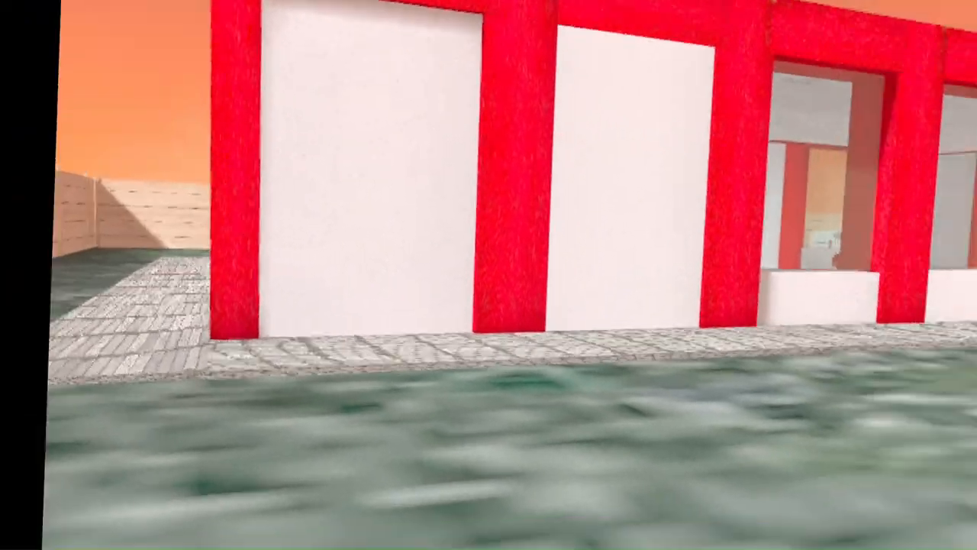
pyautogui.moveTo(488, 275)
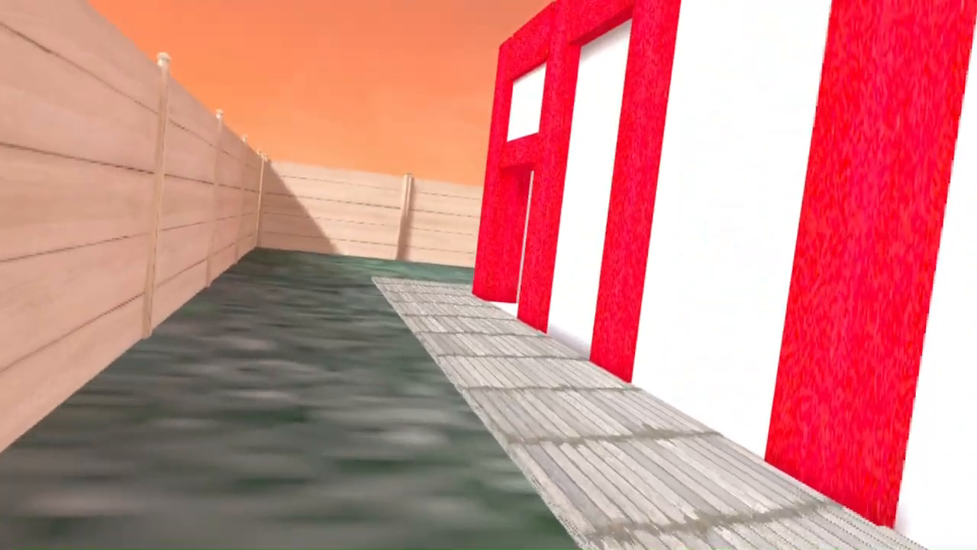
pyautogui.moveTo(489, 275)
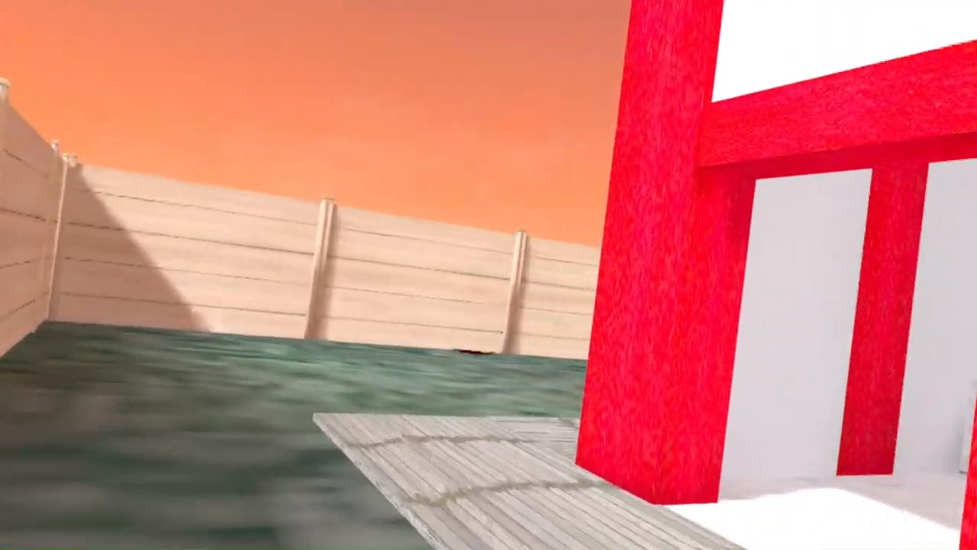
pyautogui.moveTo(489, 275)
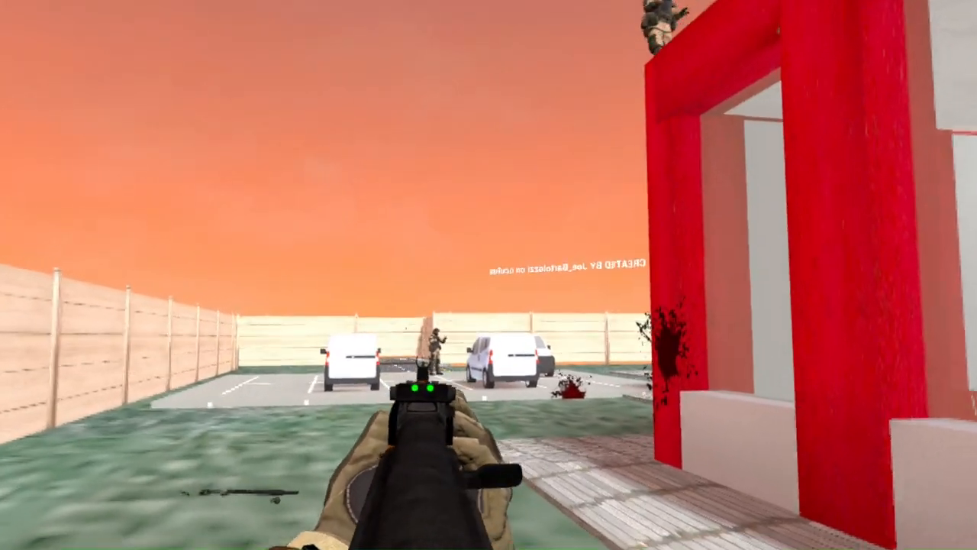
pyautogui.moveTo(489, 275)
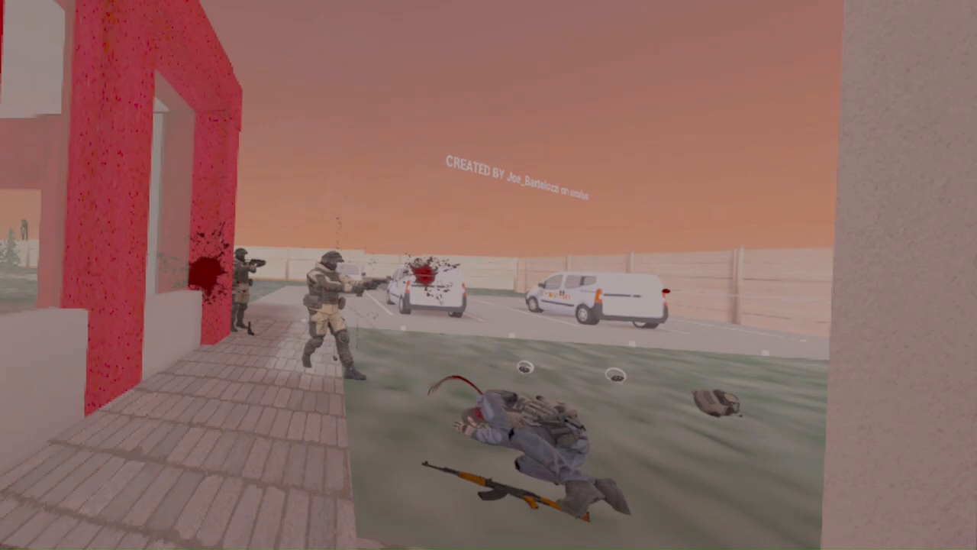
pyautogui.moveTo(488, 275)
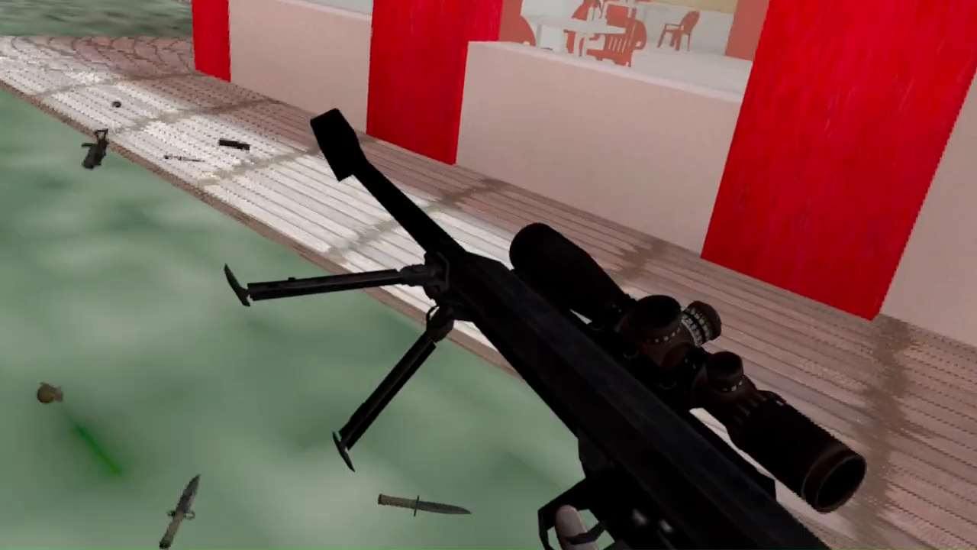
pyautogui.moveTo(488, 274)
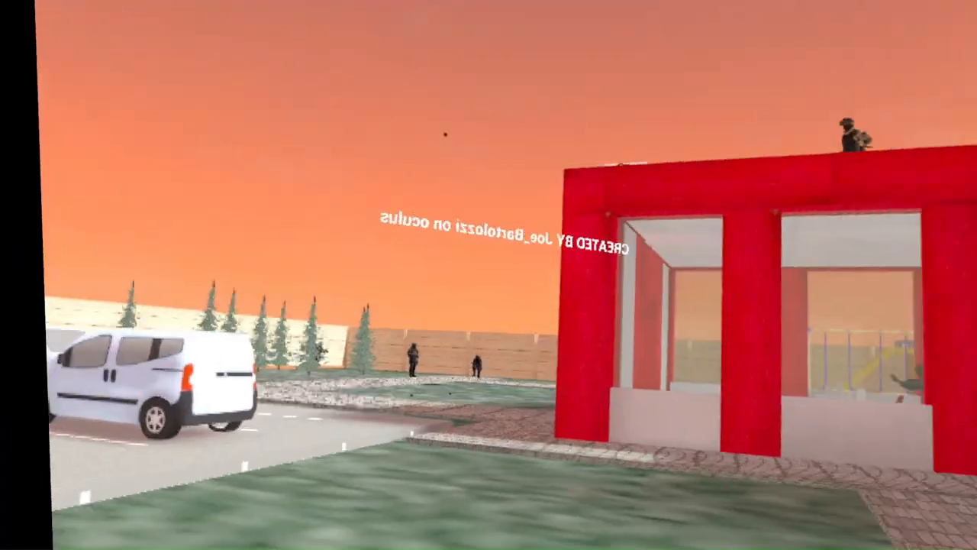
pyautogui.moveTo(489, 275)
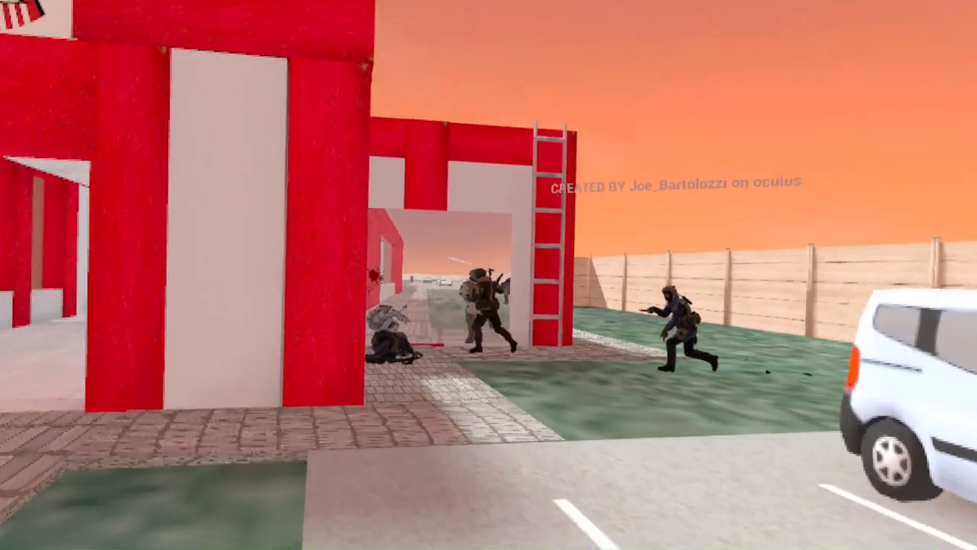
pyautogui.moveTo(489, 275)
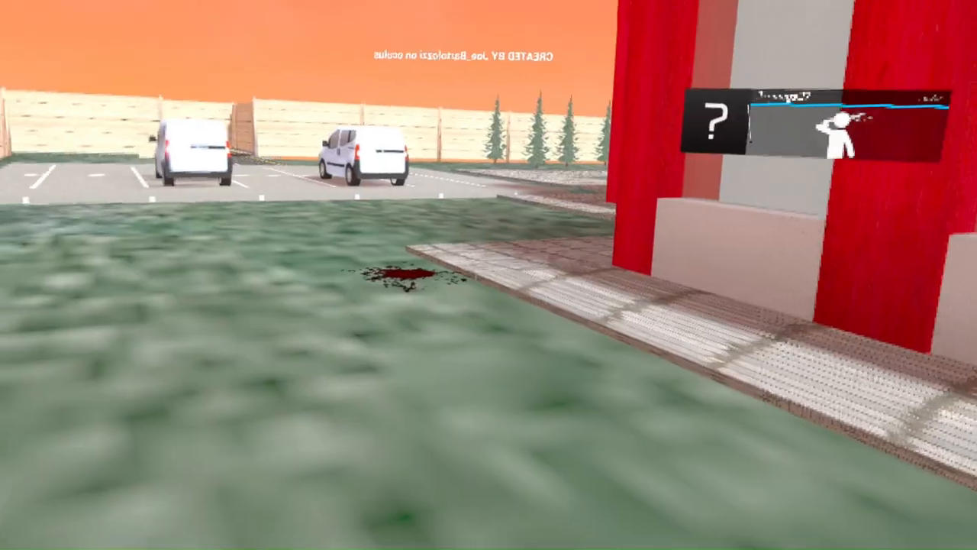
pyautogui.moveTo(489, 275)
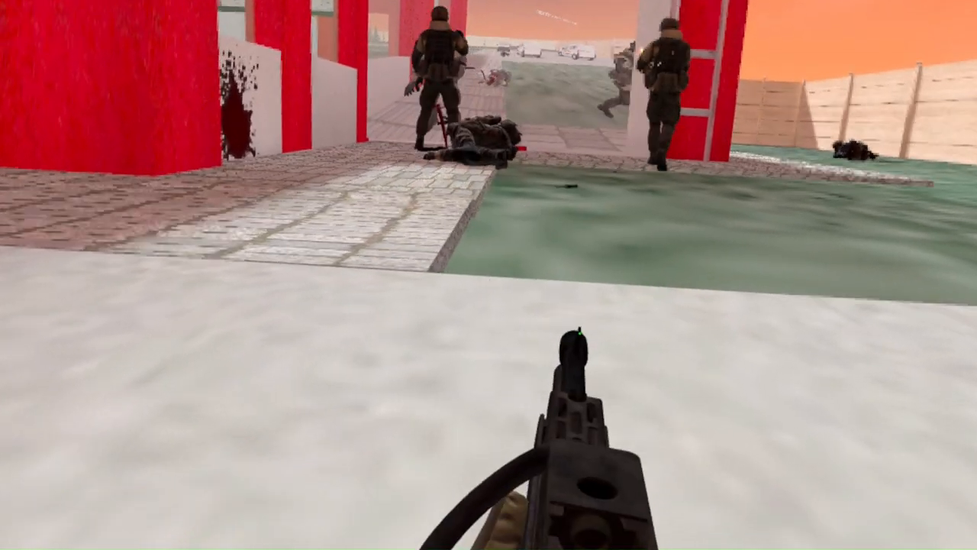
pyautogui.moveTo(489, 275)
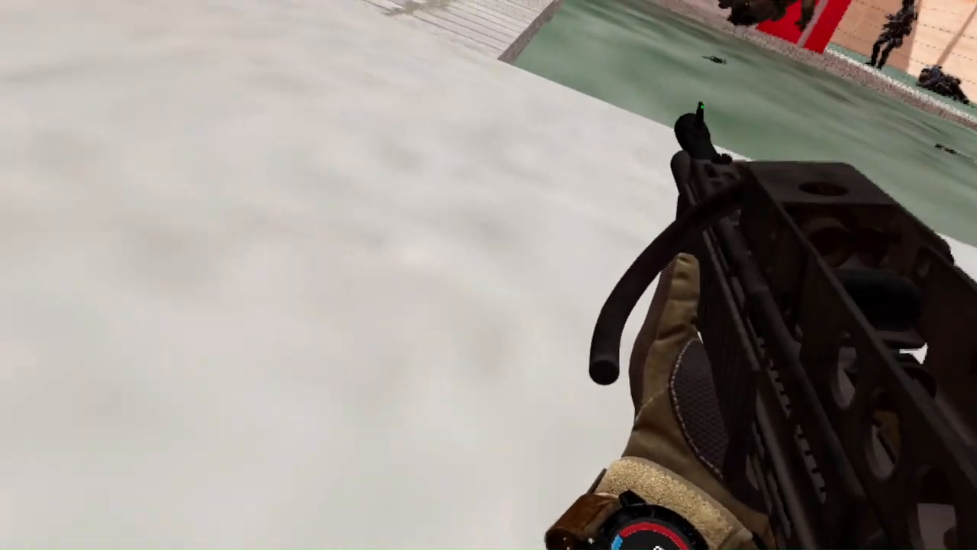
pyautogui.moveTo(489, 275)
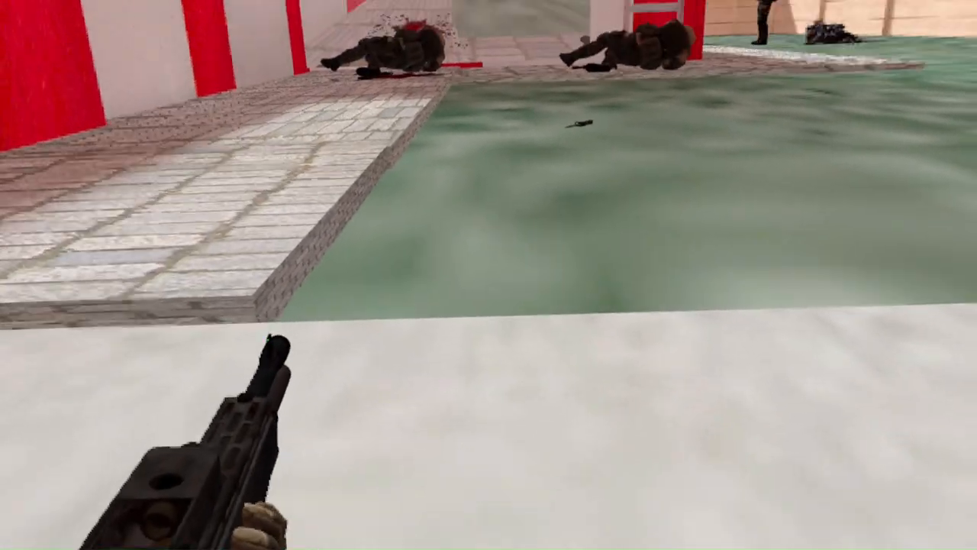
pyautogui.moveTo(488, 275)
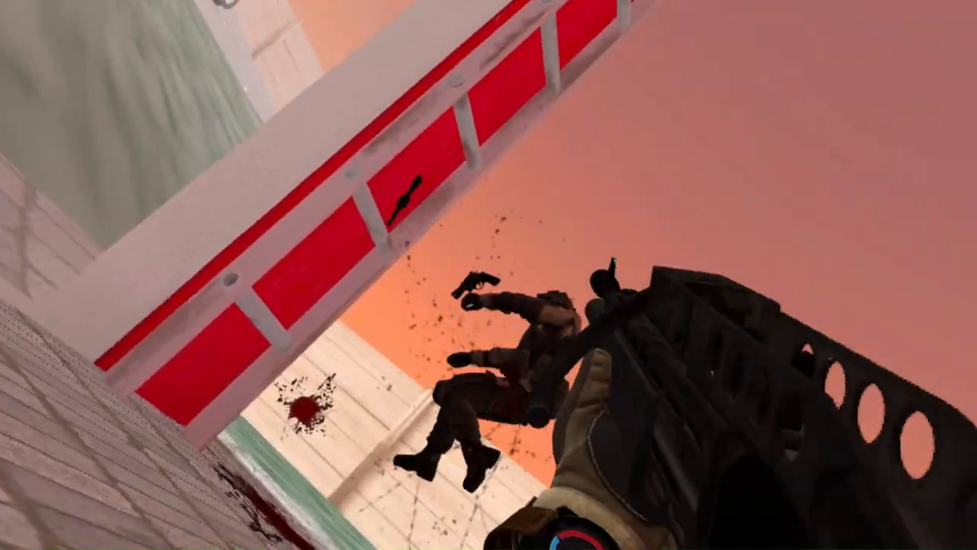
pyautogui.moveTo(489, 275)
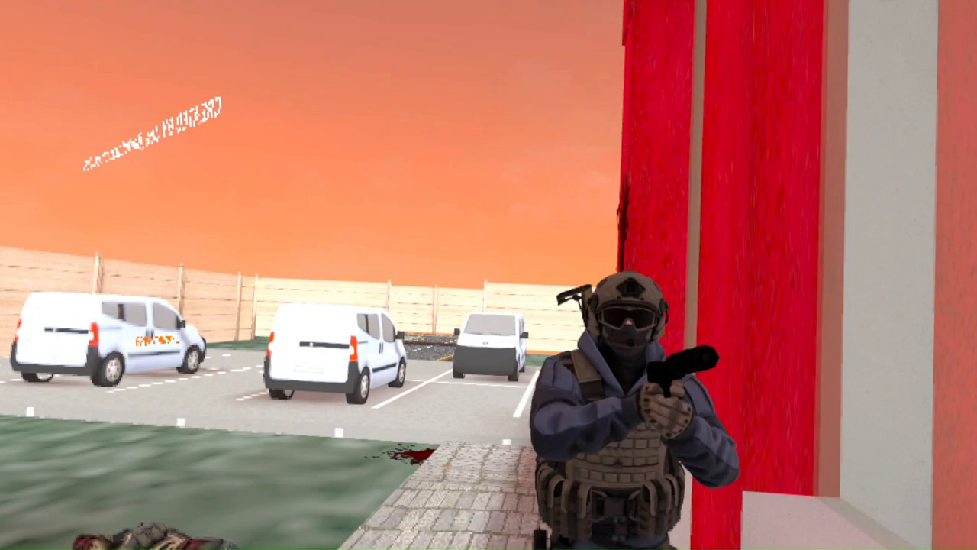
pyautogui.moveTo(489, 275)
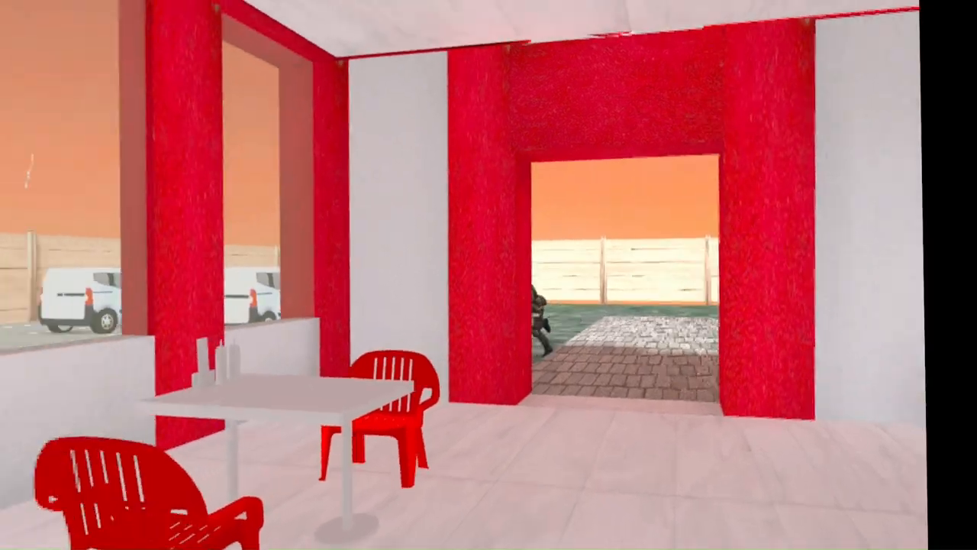
pyautogui.press('w')
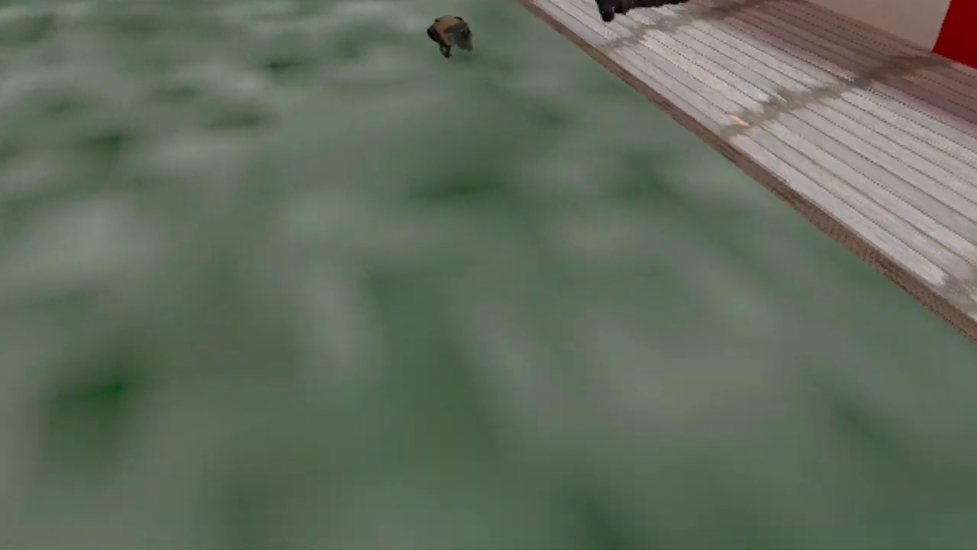
pyautogui.moveTo(488, 275)
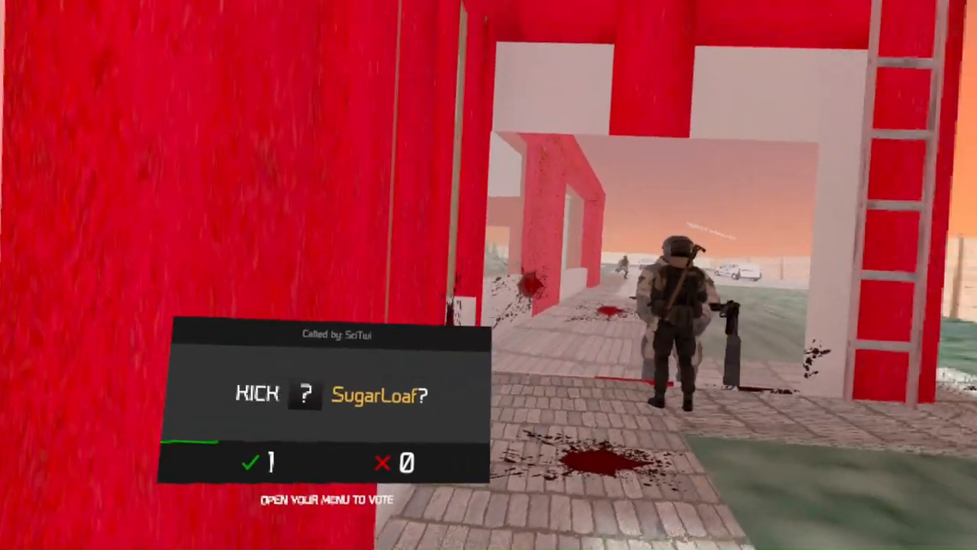
pyautogui.moveTo(489, 275)
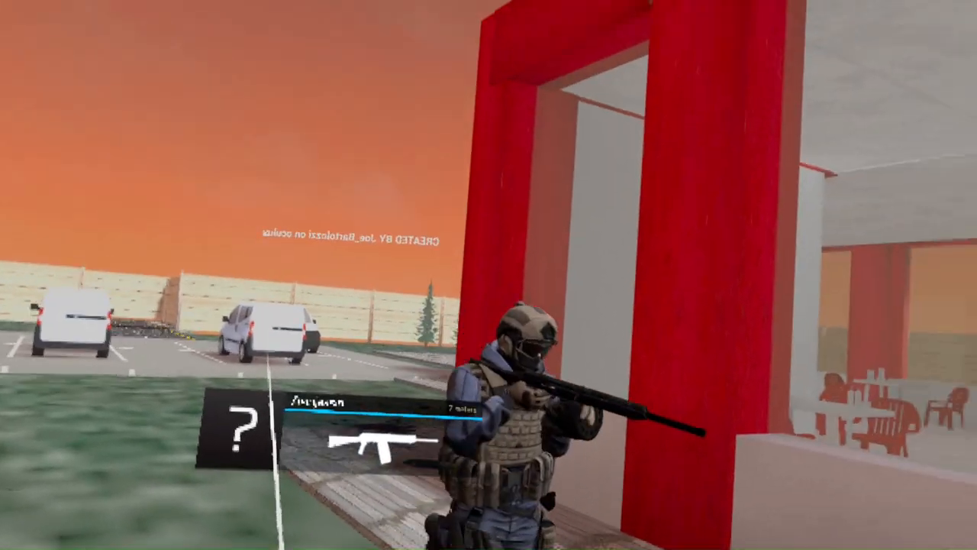
pyautogui.moveTo(489, 275)
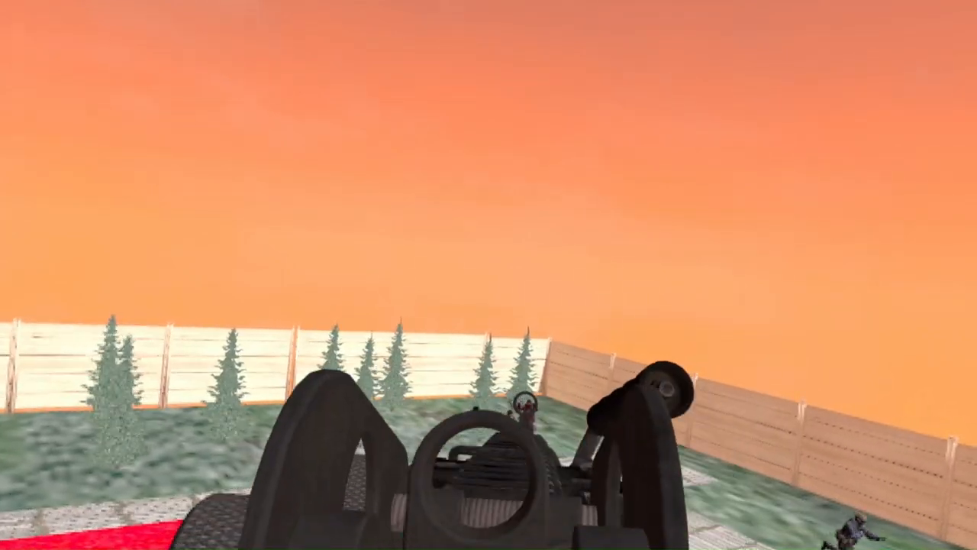
pyautogui.moveTo(488, 275)
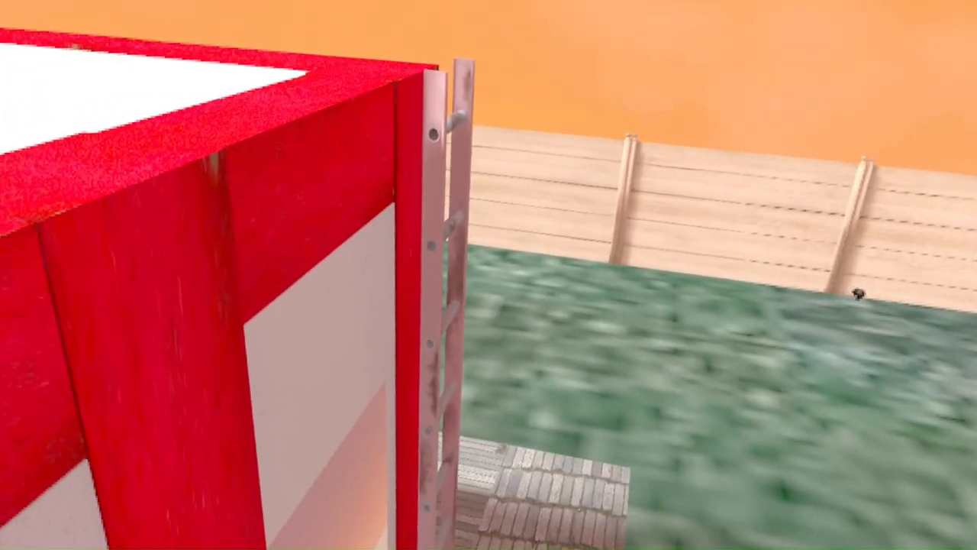
pyautogui.moveTo(488, 274)
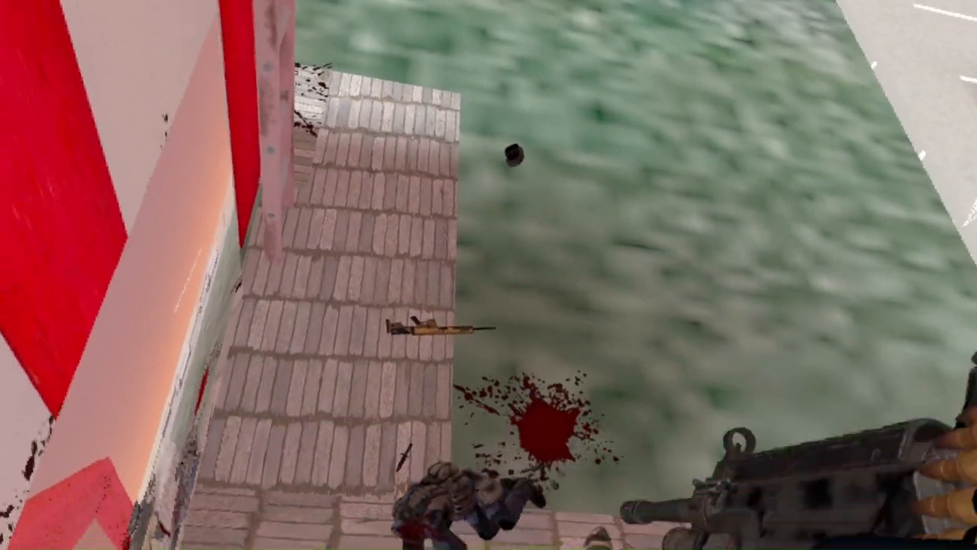
pyautogui.moveTo(488, 274)
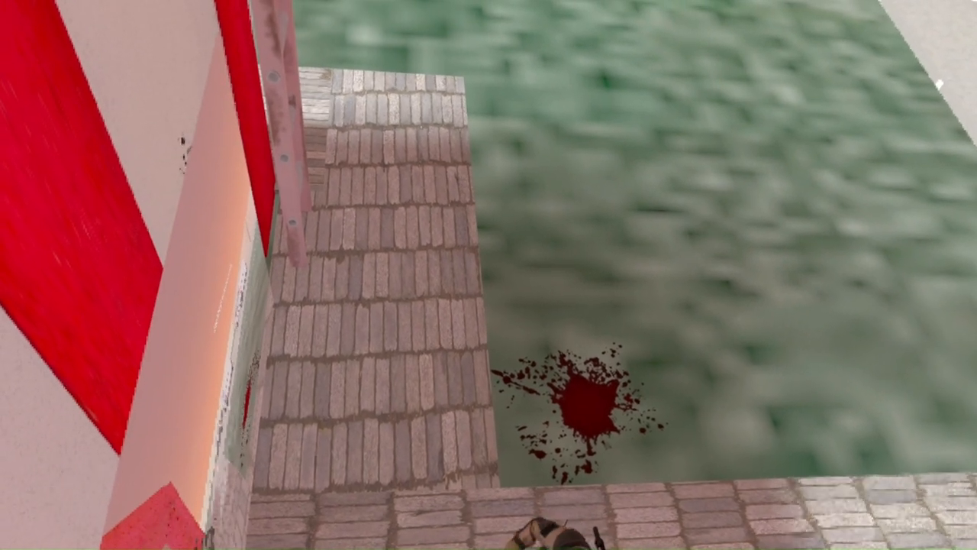
pyautogui.moveTo(489, 274)
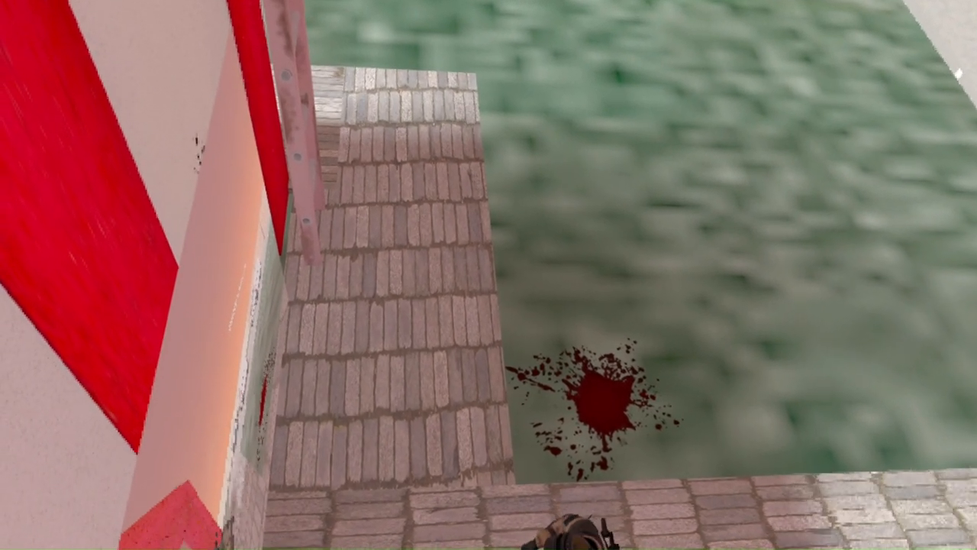
pyautogui.moveTo(489, 275)
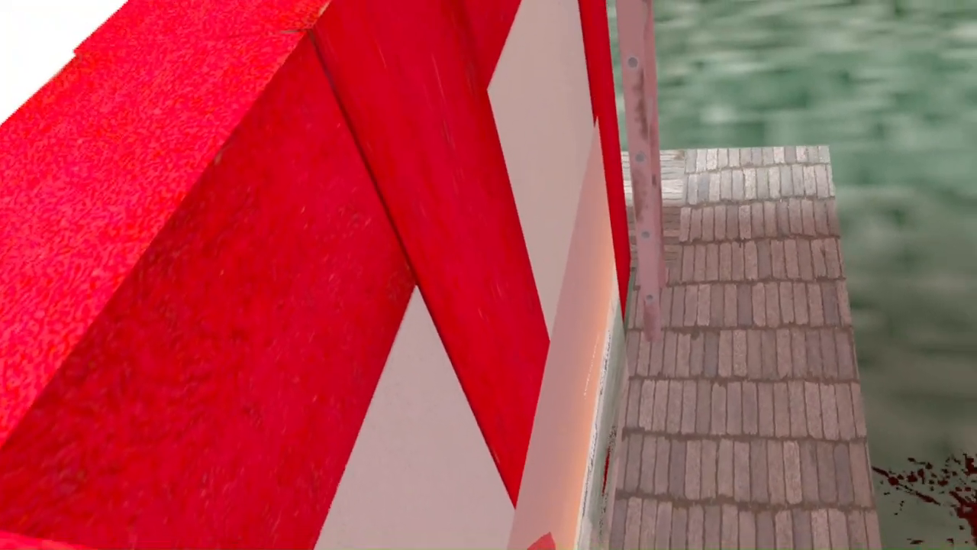
pyautogui.moveTo(489, 274)
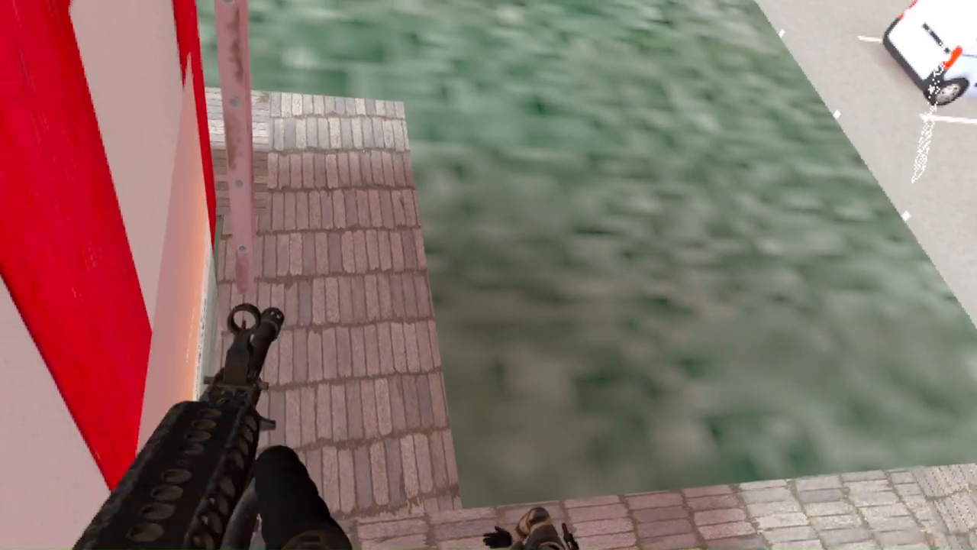